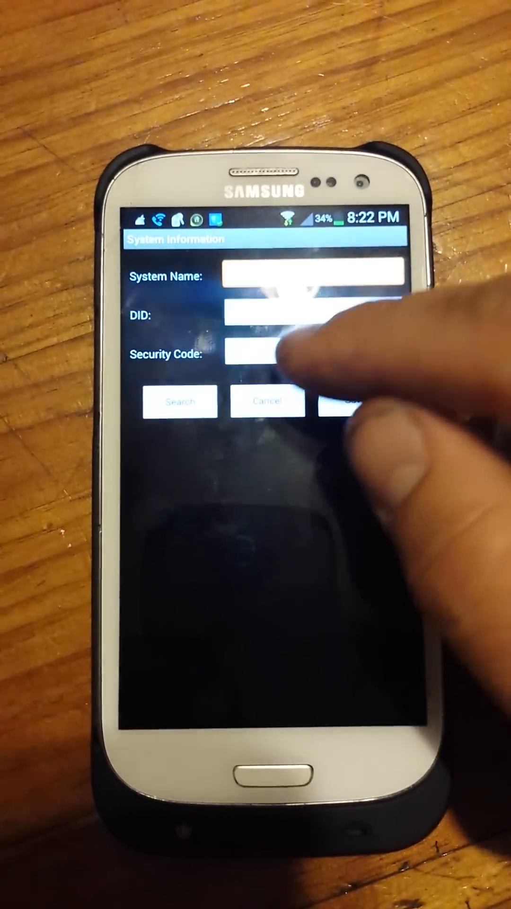
- Cancel the blank System Information form to return to the 28Rohde system list
click(180, 402)
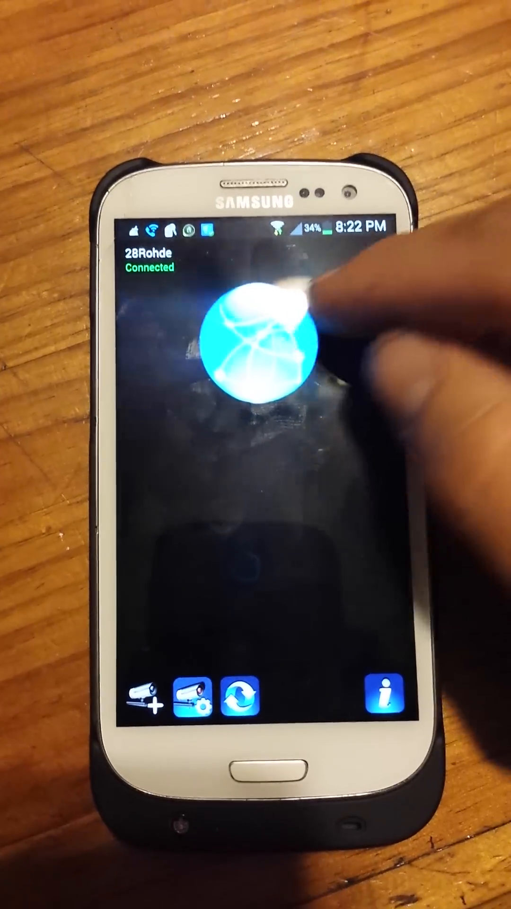
- Open live video for 28Rohde and switch the feed to Camera 3
click(264, 341)
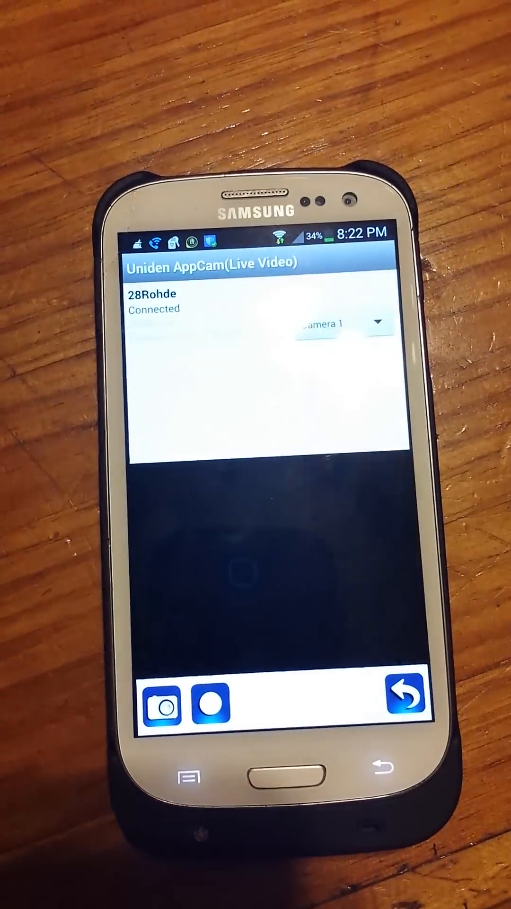
click(341, 324)
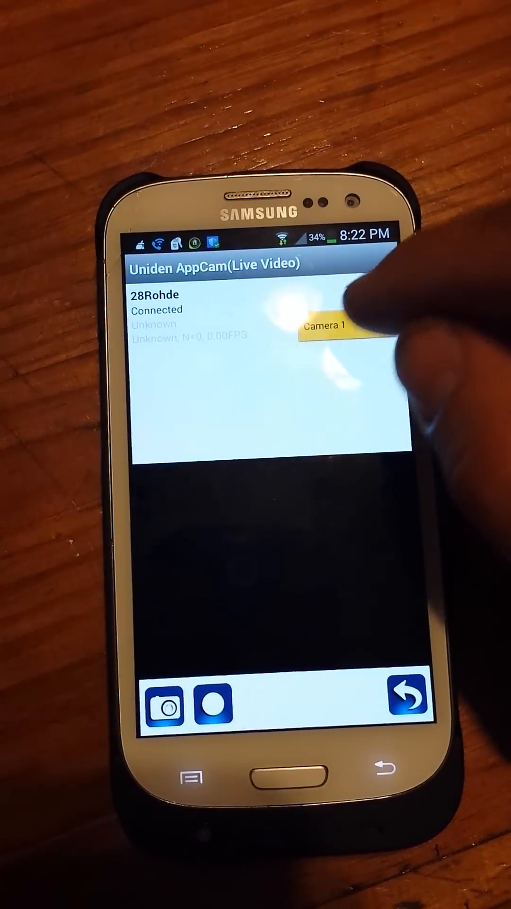
click(339, 330)
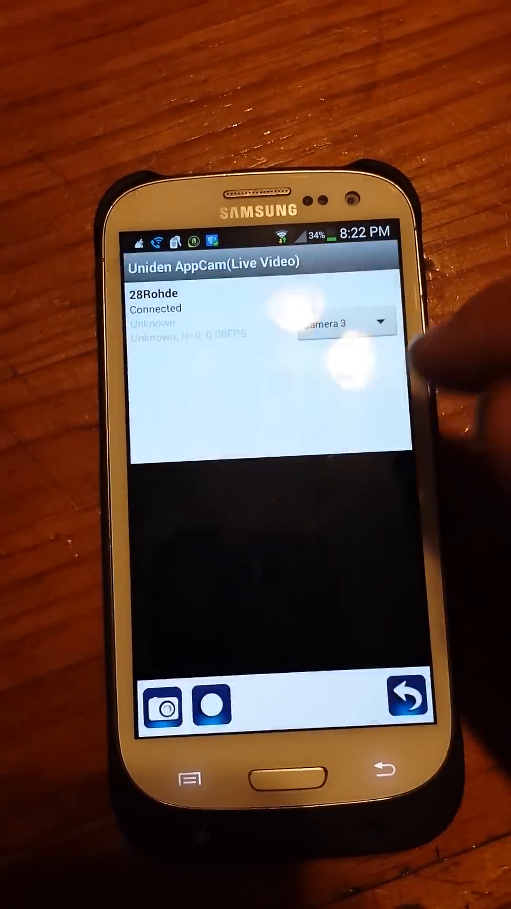